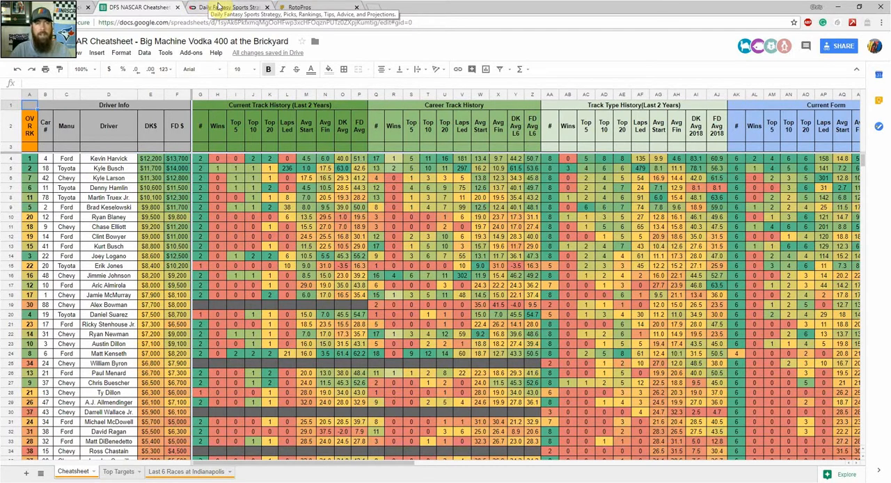
Show the Other picks listing on Daily Fantasy Sports Rankings, including the Big Machine Vodka 400 preview.
click(230, 7)
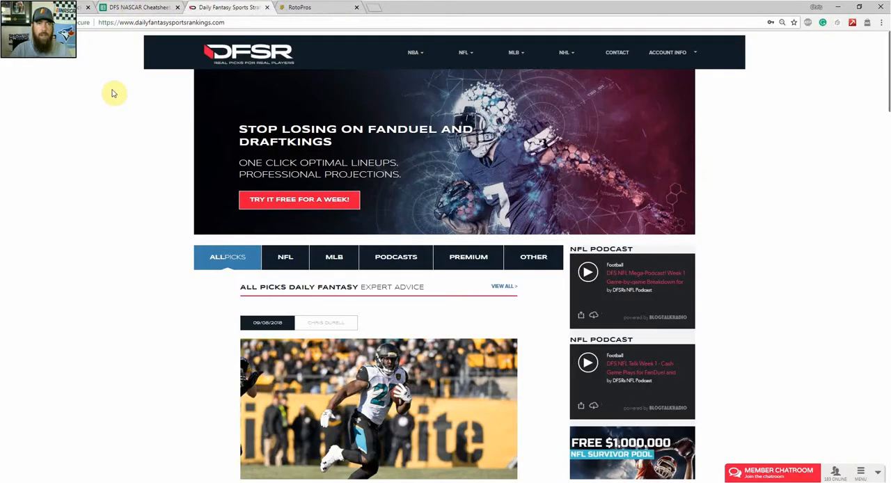
mouse_move(97, 103)
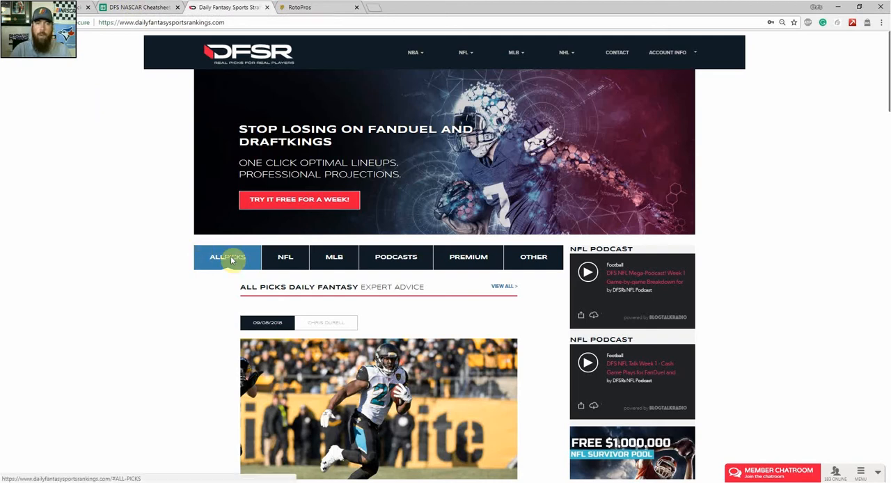
click(533, 256)
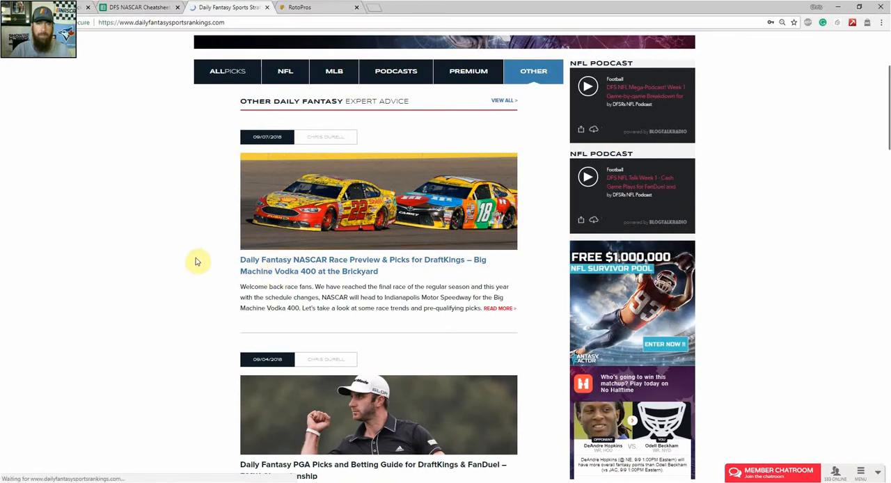
Read the Big Machine Vodka 400 NASCAR preview's track history and form tables down to the comments.
click(362, 265)
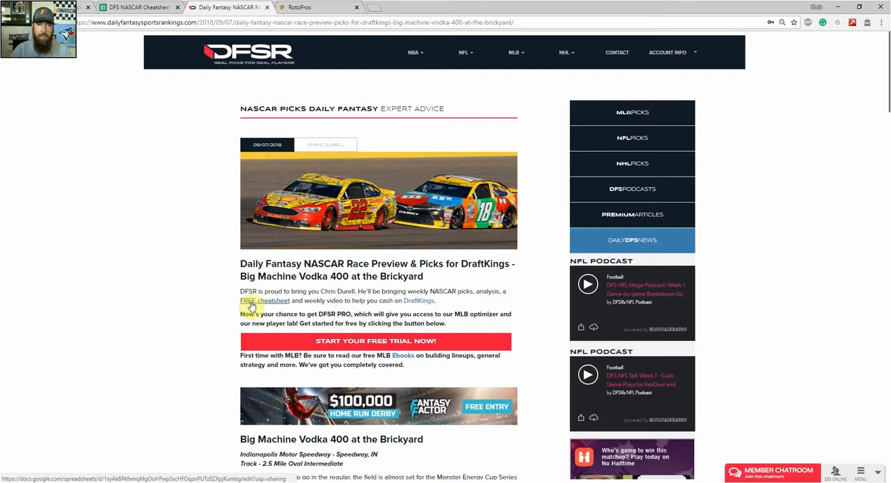
scroll(down, 3)
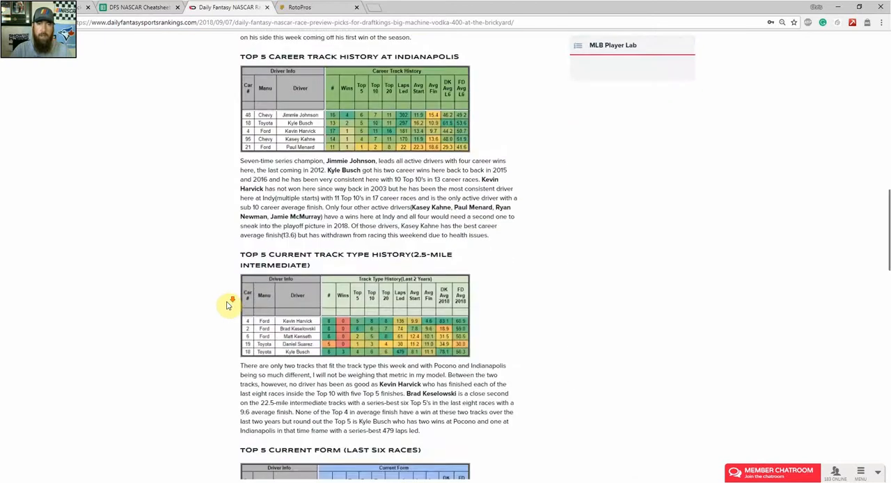
scroll(down, 3)
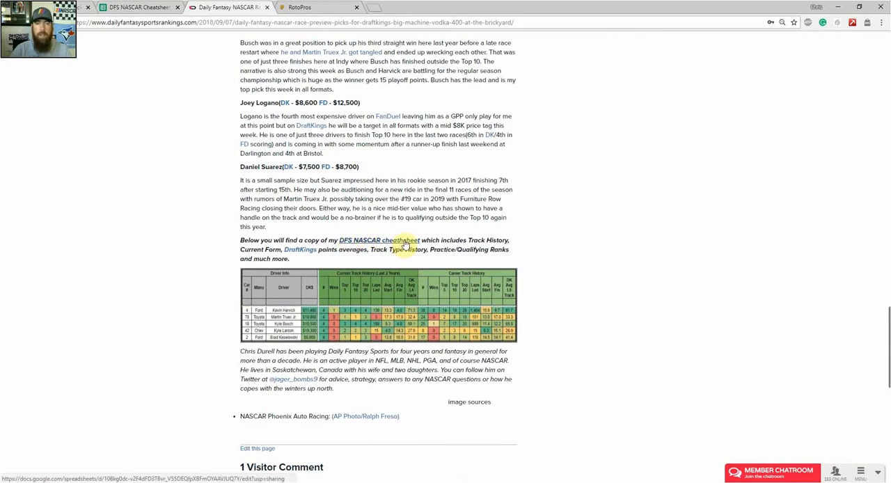
scroll(down, 3)
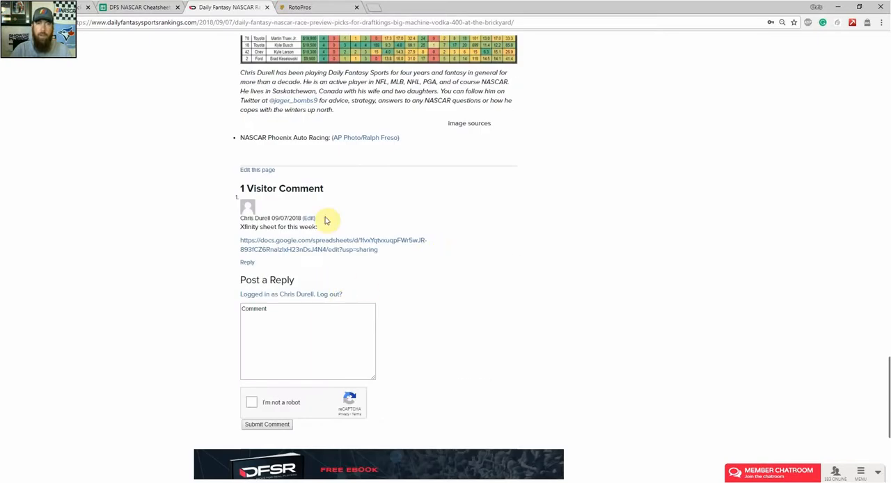
mouse_move(283, 270)
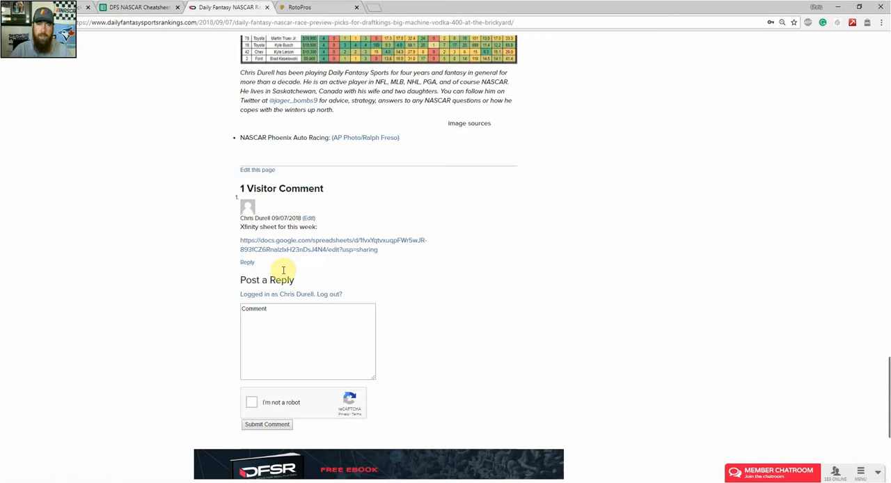
mouse_move(284, 245)
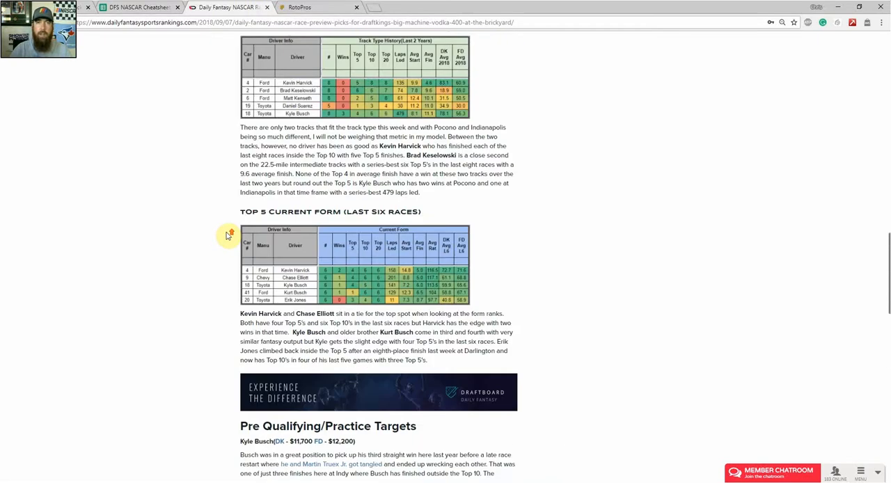
Open RotoPros' Big Machine Vodka 400 NASCAR picks article and view its top tier targets.
click(299, 7)
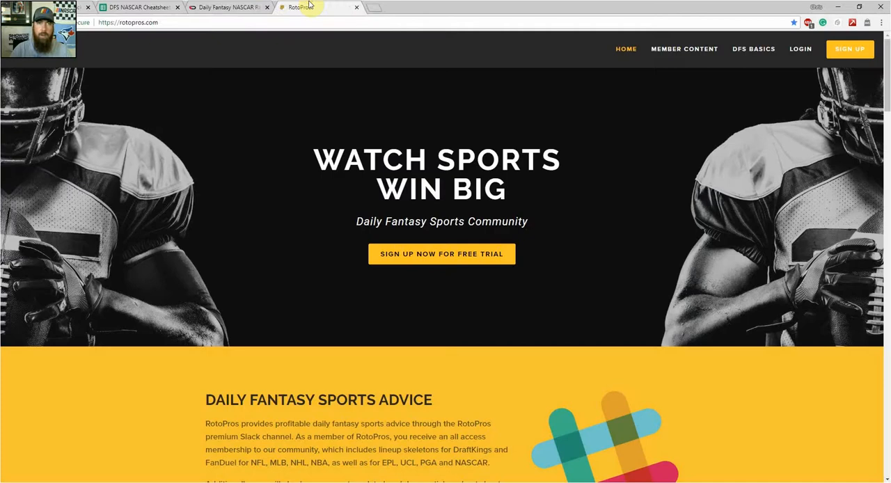
mouse_move(350, 117)
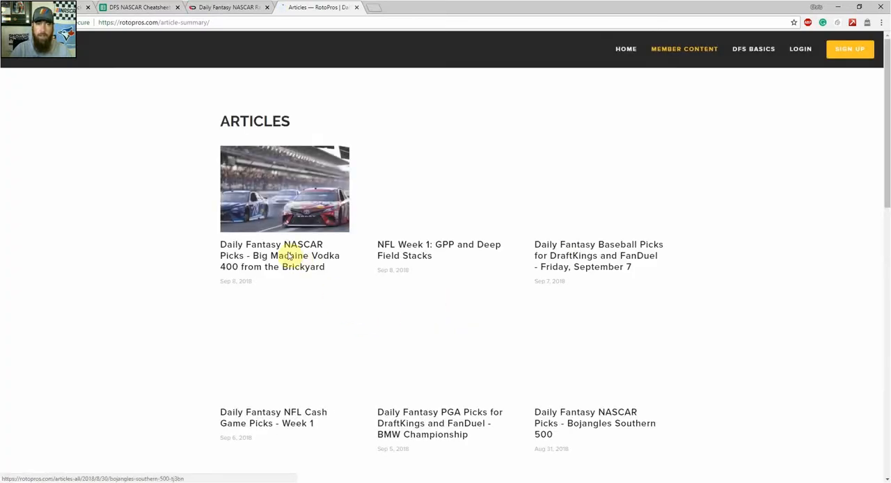
click(278, 256)
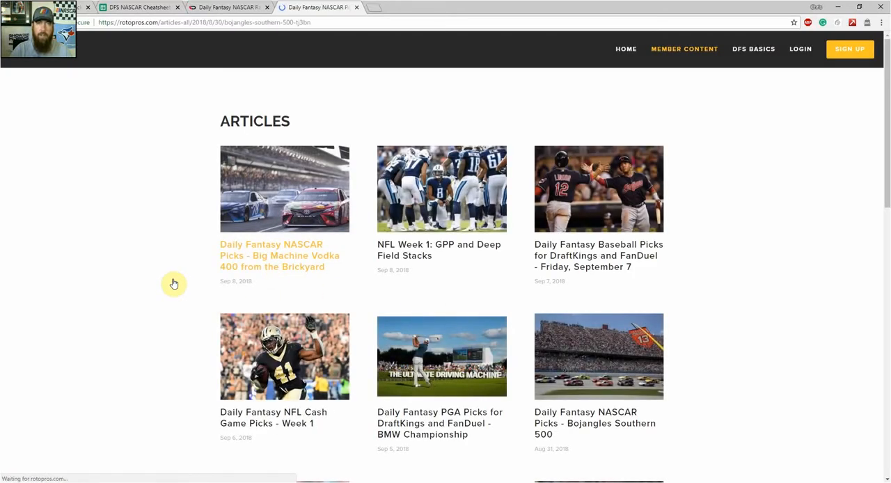
click(279, 255)
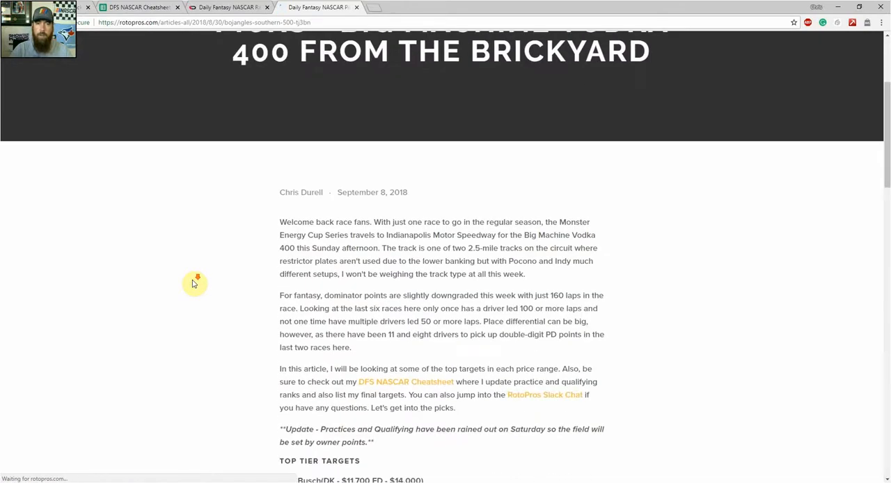
scroll(down, 3)
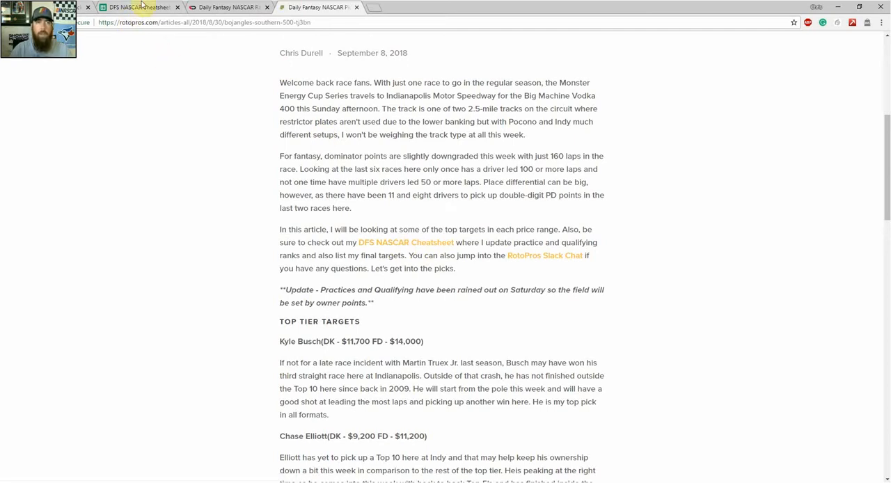
Make a copy of the DFS NASCAR Cheatsheet in My Drive under its default name.
click(139, 7)
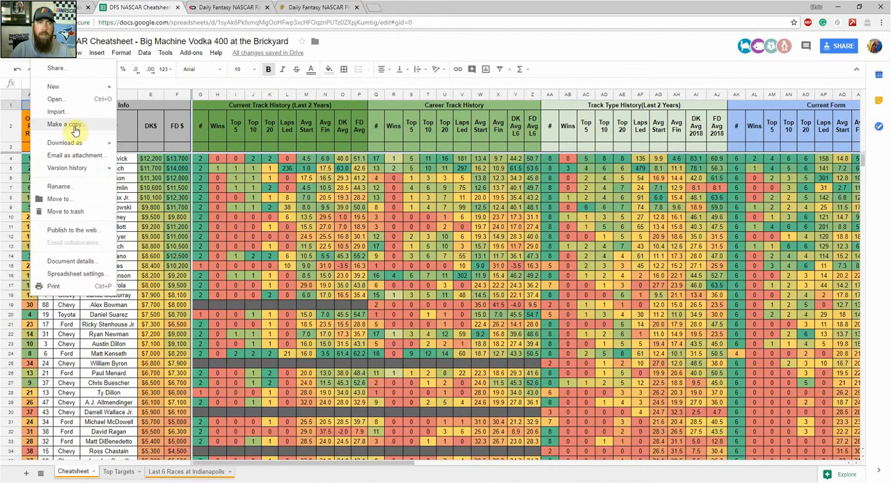
click(64, 124)
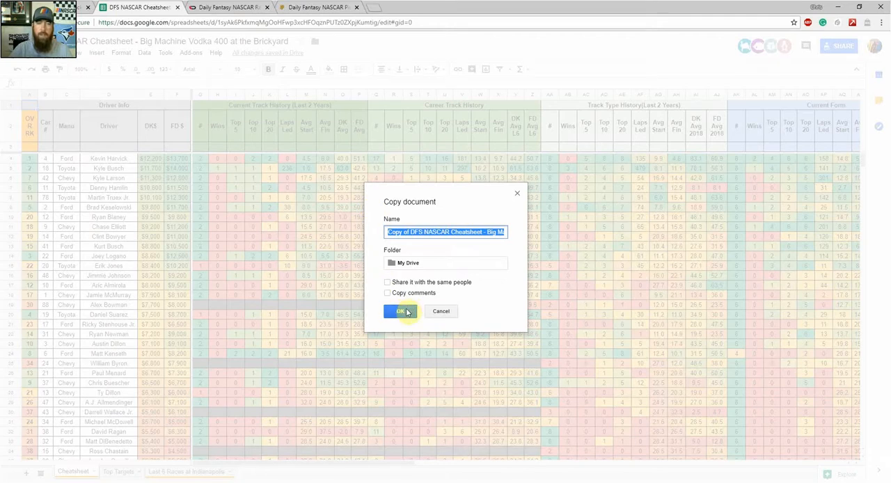
click(400, 311)
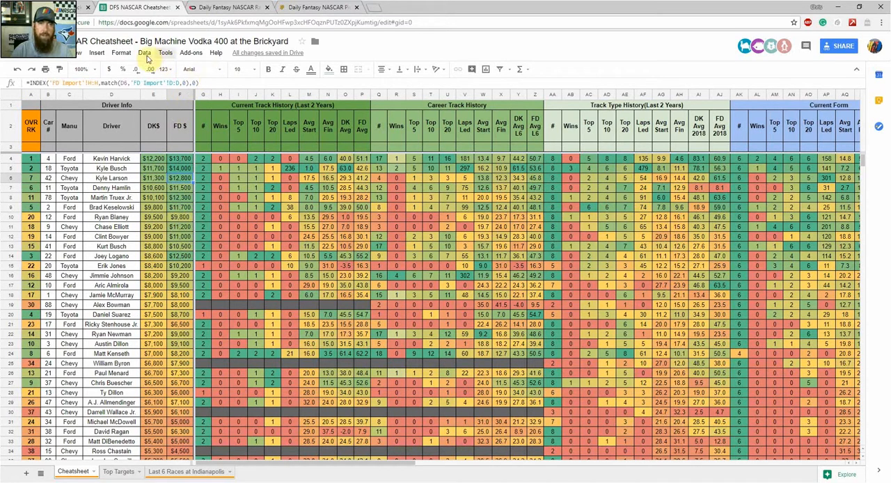
Sort the sheet by column F, Z to A, so Kyle Busch leads by FanDuel salary.
click(144, 52)
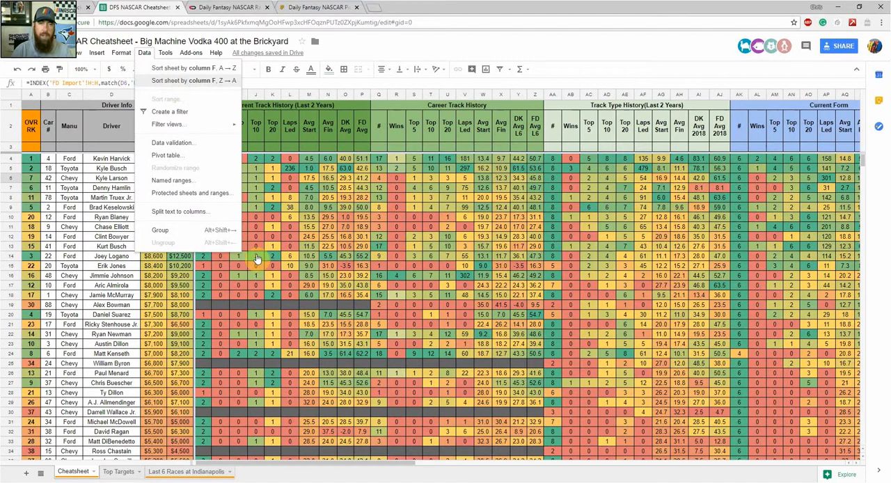
click(199, 80)
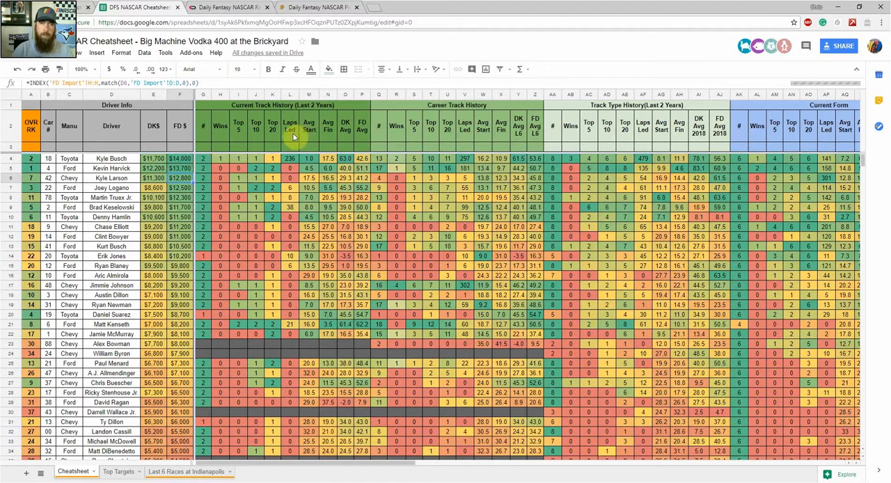
mouse_move(391, 143)
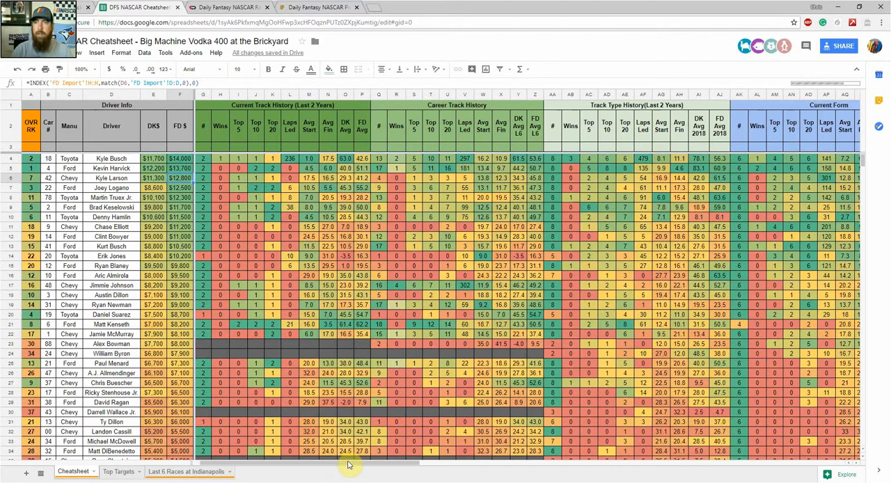
scroll(right, 3)
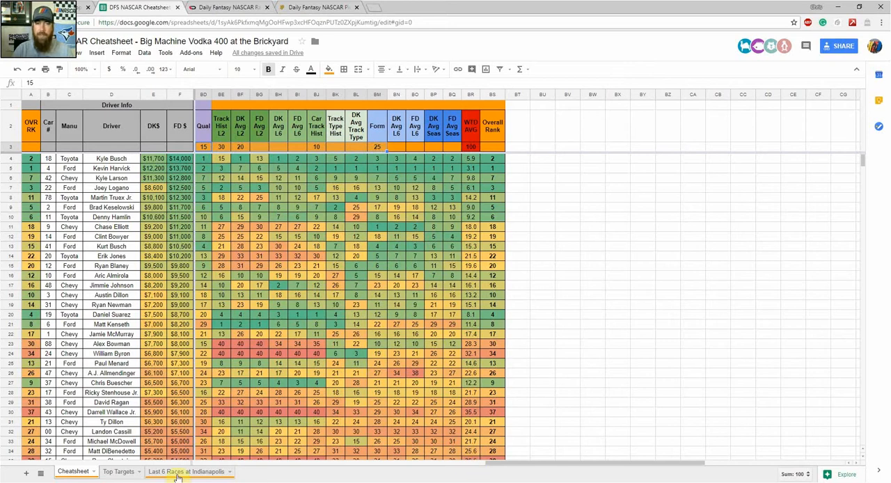
On the Last 6 Races at Indianapolis sheet, inspect the COUNTIF formulas in D51, D53 and D54.
click(186, 471)
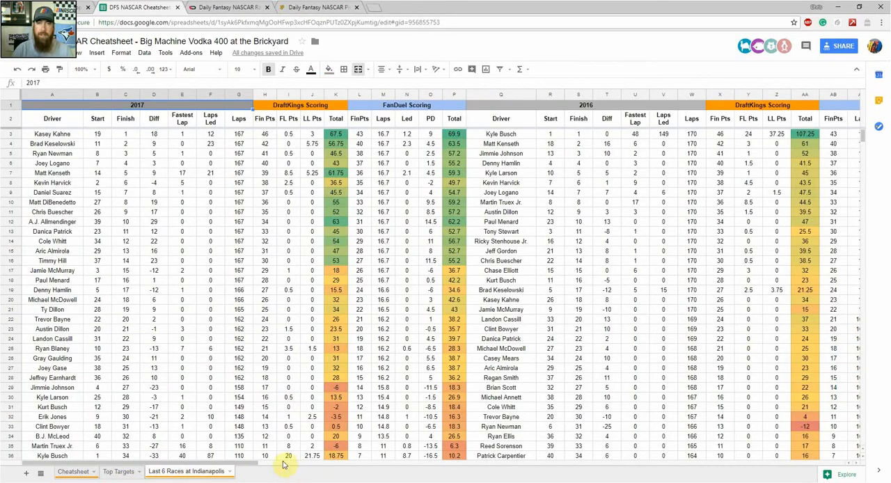
mouse_move(729, 208)
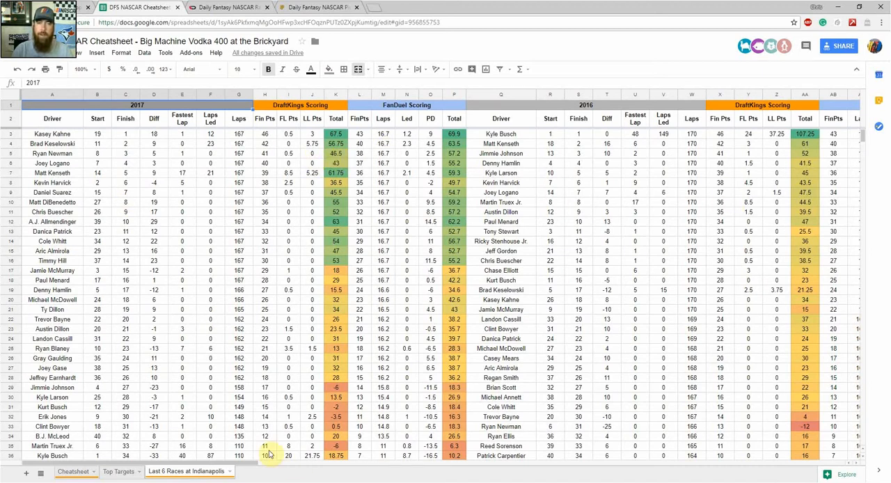
scroll(down, 3)
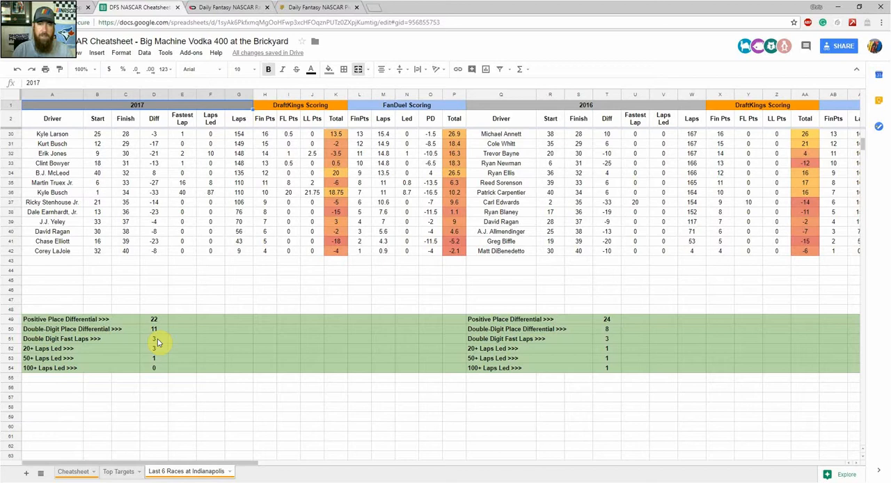
click(153, 339)
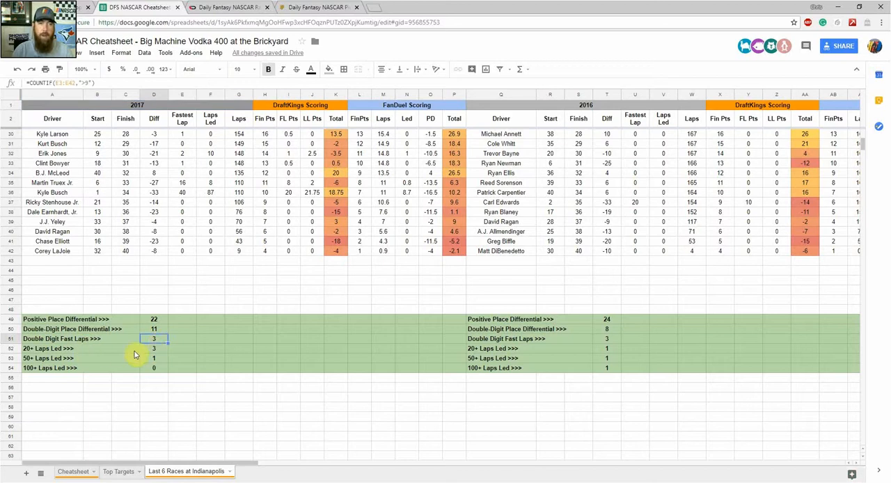
click(154, 358)
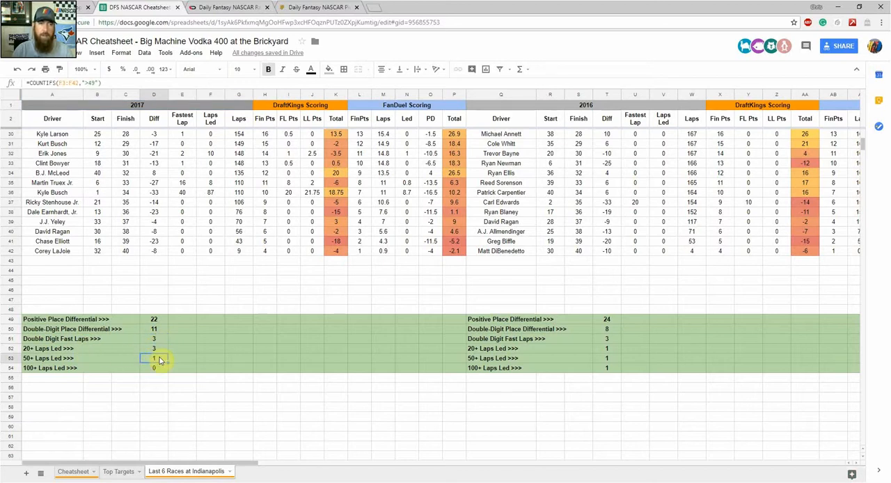
click(153, 368)
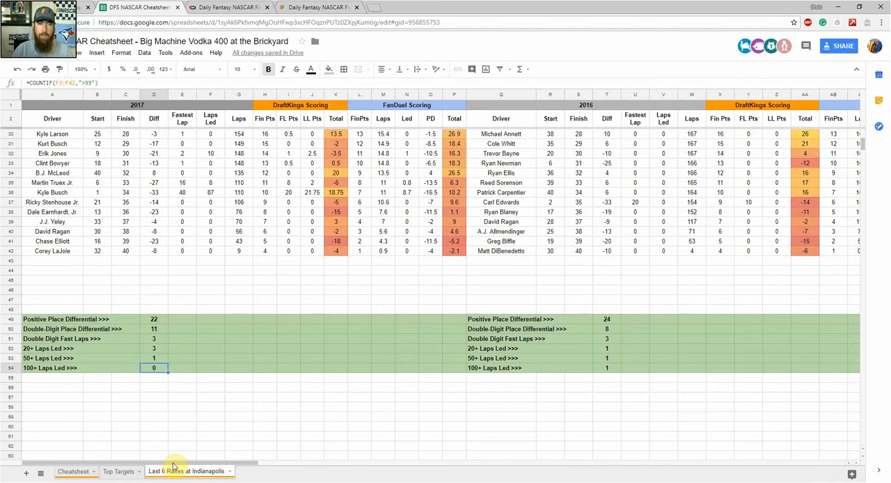
Scroll through the 2016 and 2015 race columns, then return to the rankings sheet.
scroll(right, 3)
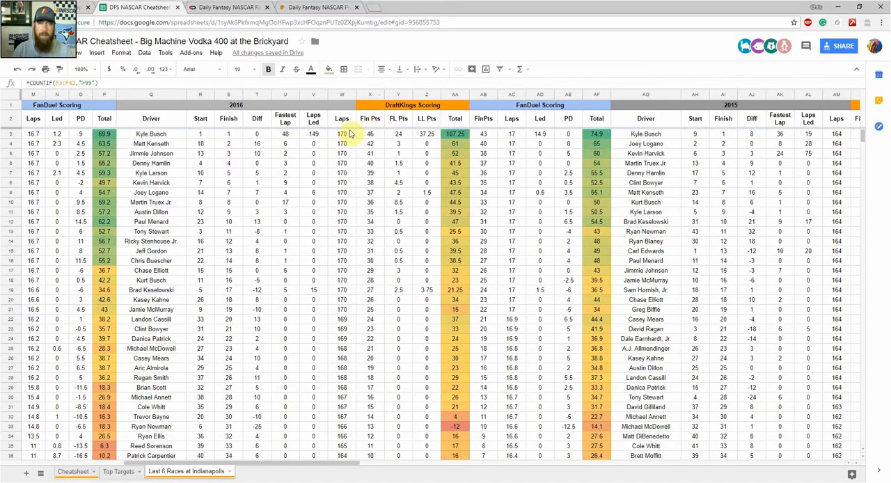
scroll(down, 3)
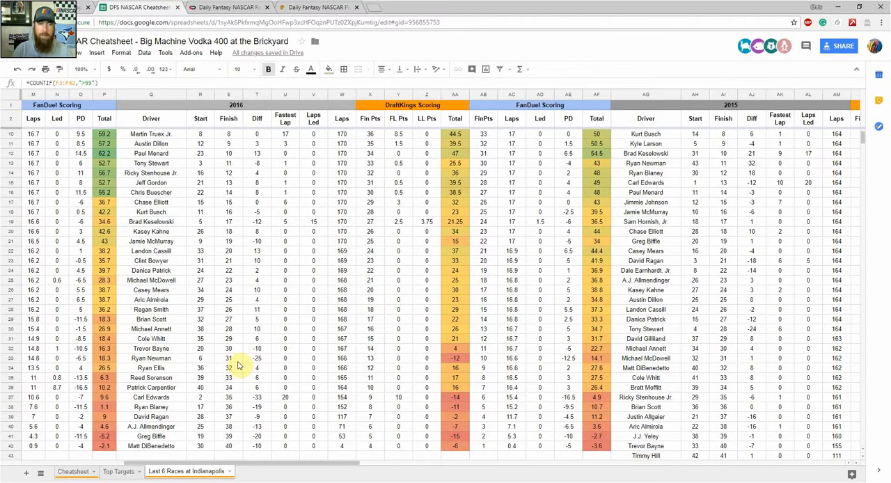
scroll(right, 3)
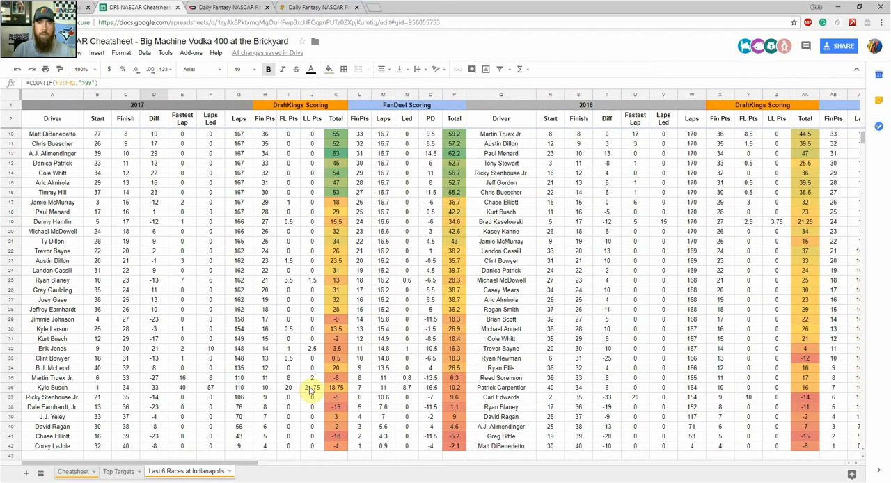
scroll(down, 3)
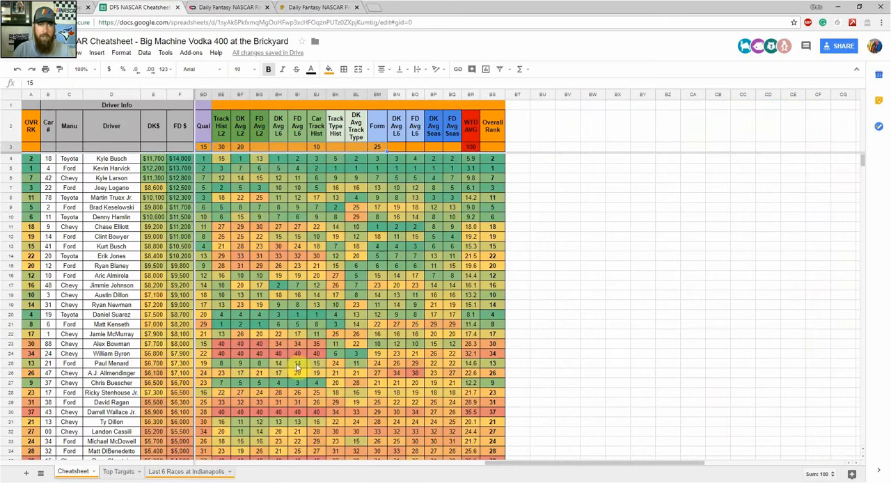
click(118, 471)
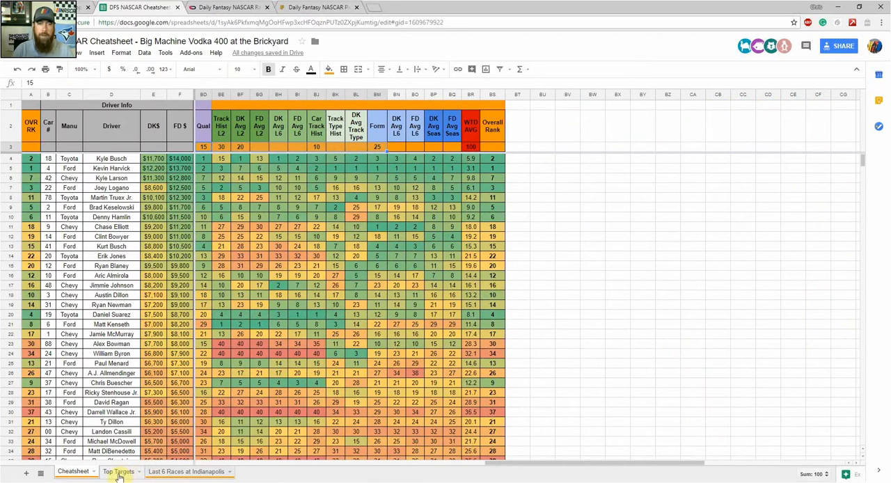
click(118, 471)
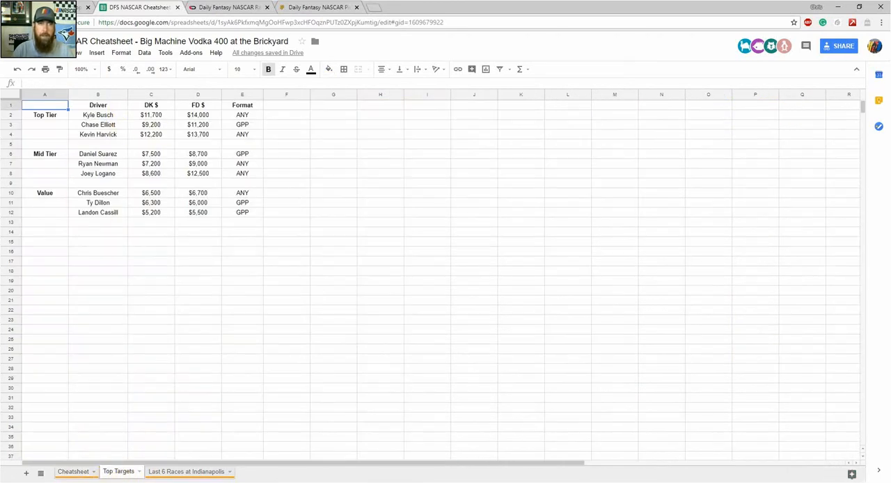
click(72, 471)
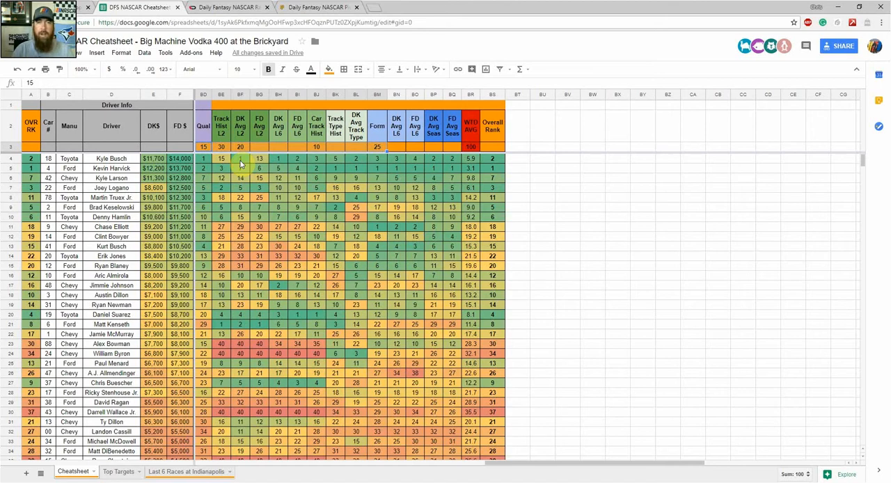
click(184, 471)
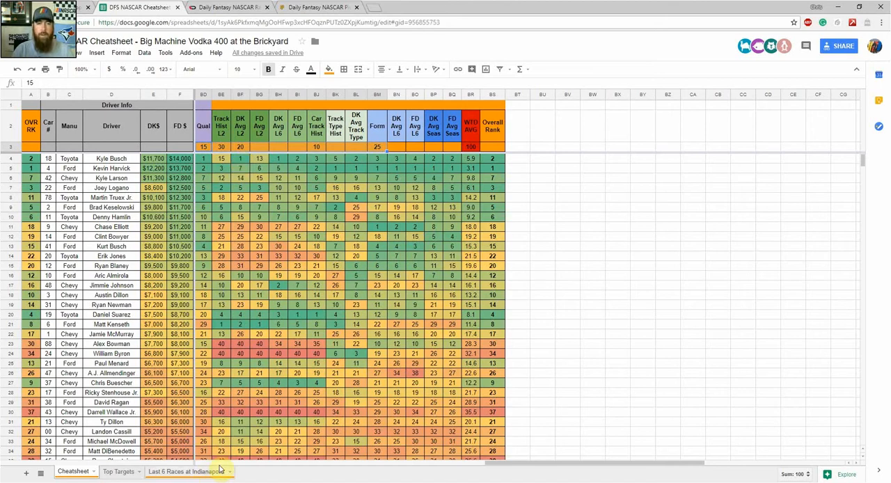
click(187, 471)
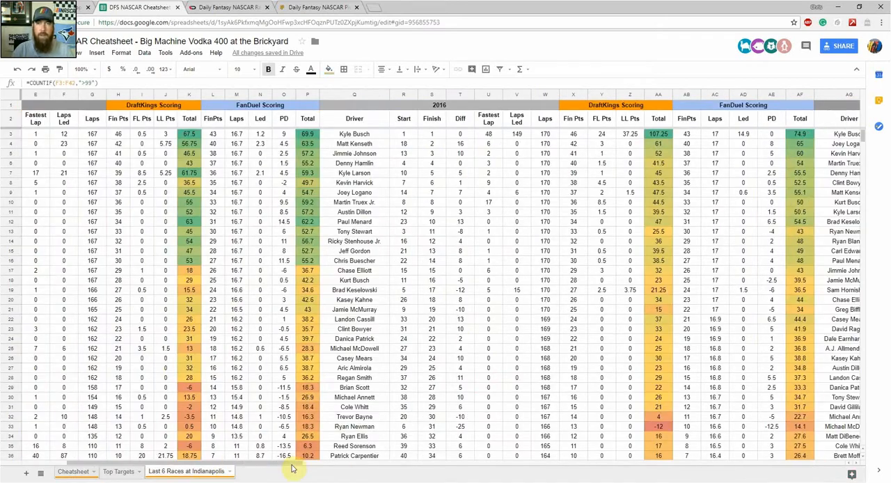
scroll(right, 3)
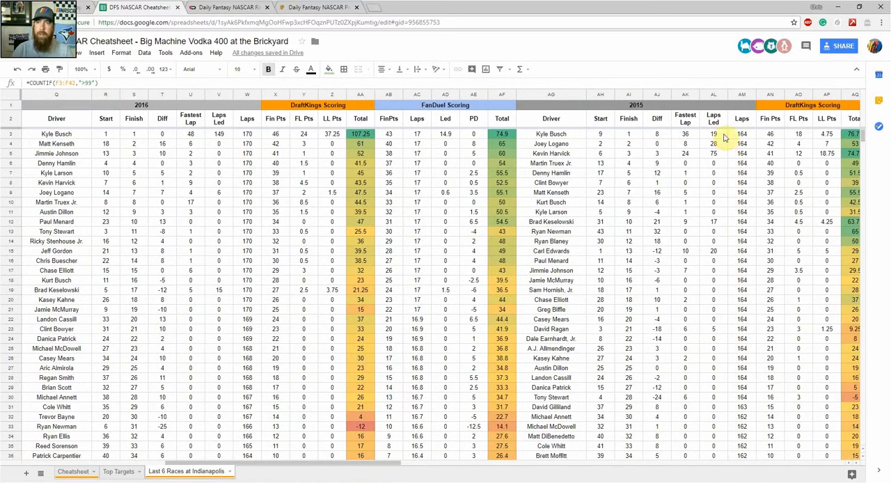
scroll(right, 3)
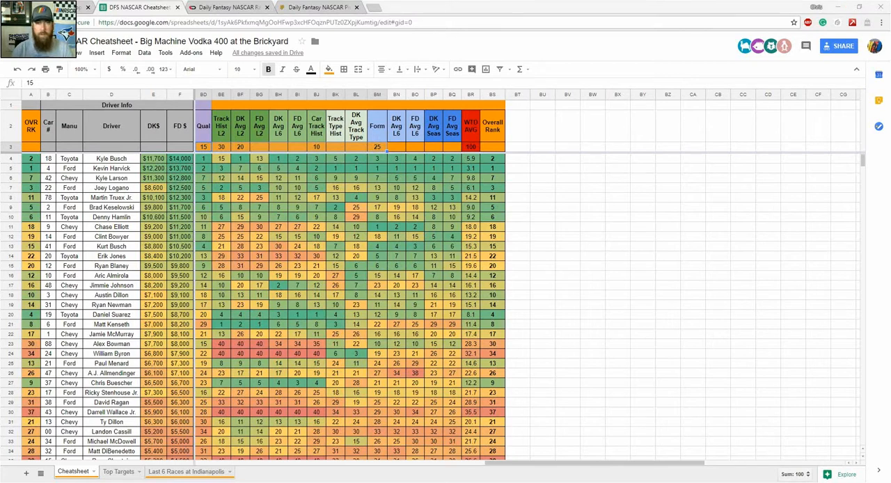
mouse_move(759, 235)
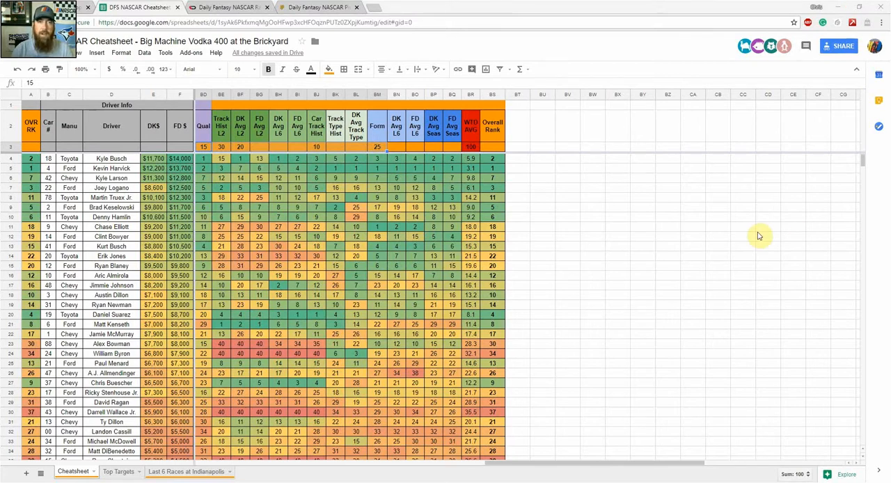
mouse_move(580, 467)
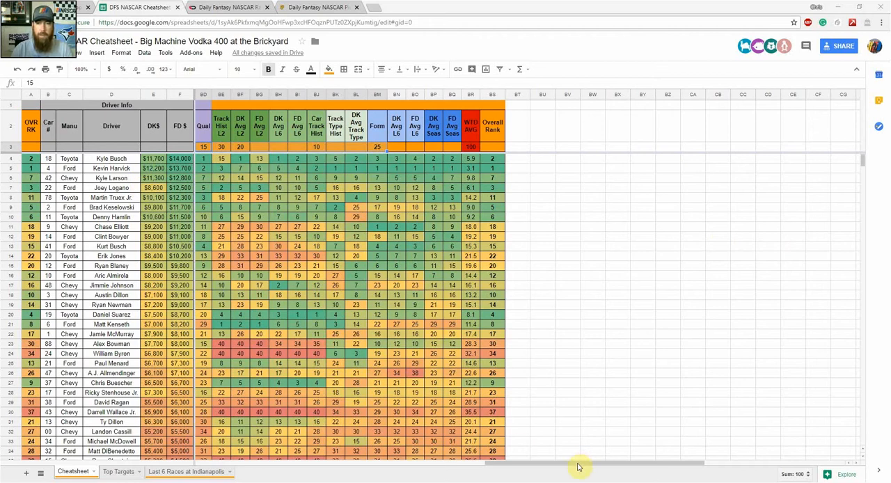
scroll(right, 3)
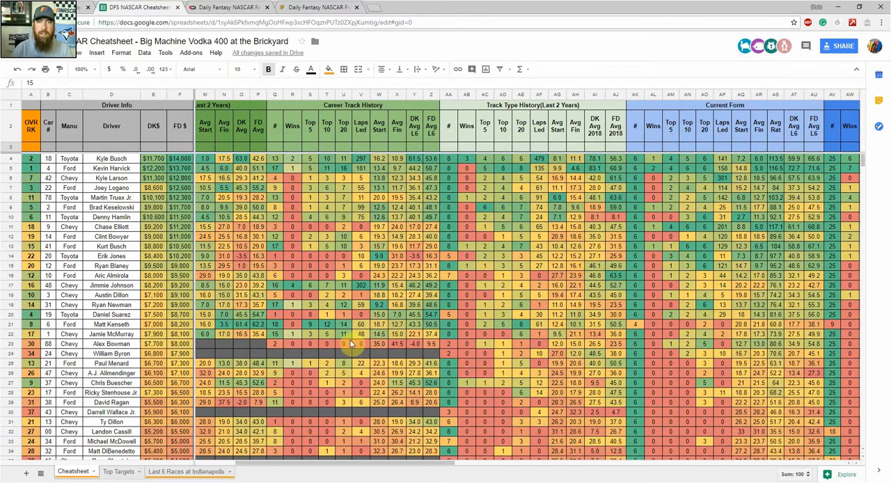
scroll(right, 3)
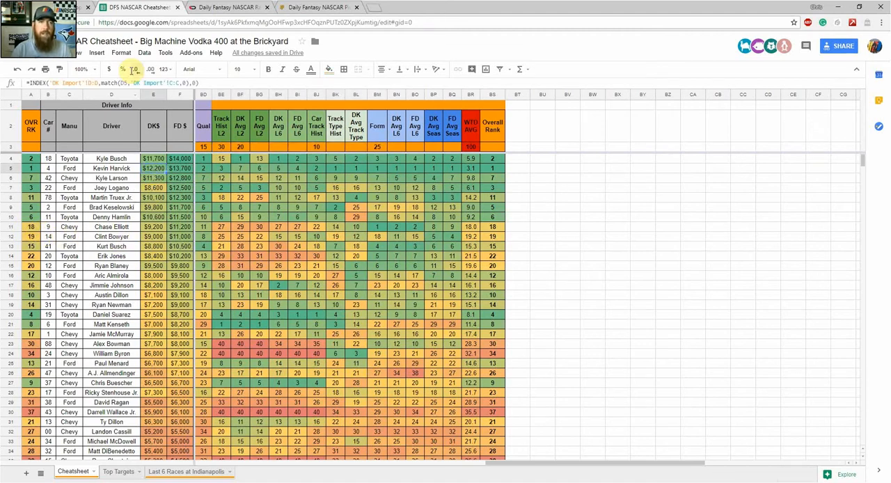
click(144, 52)
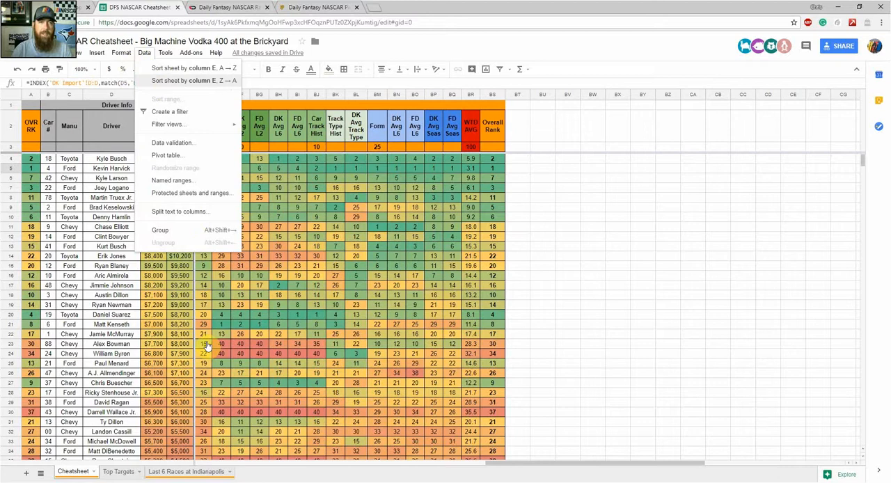
click(194, 68)
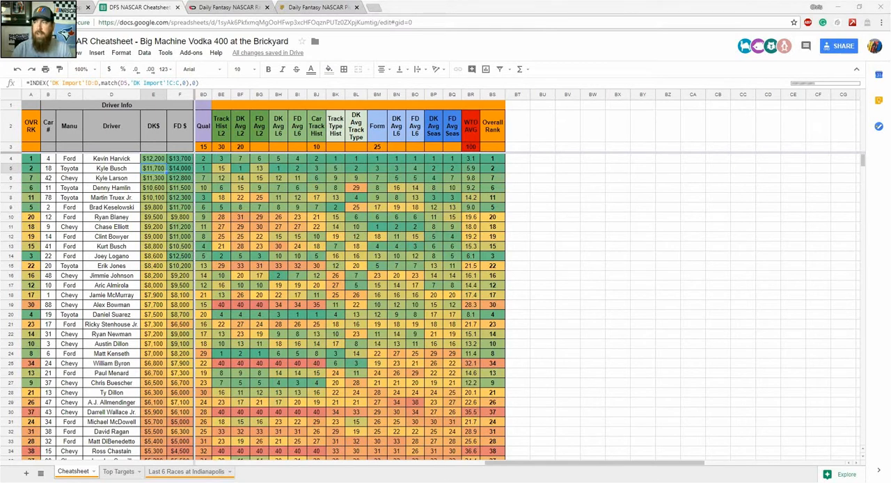
mouse_move(644, 392)
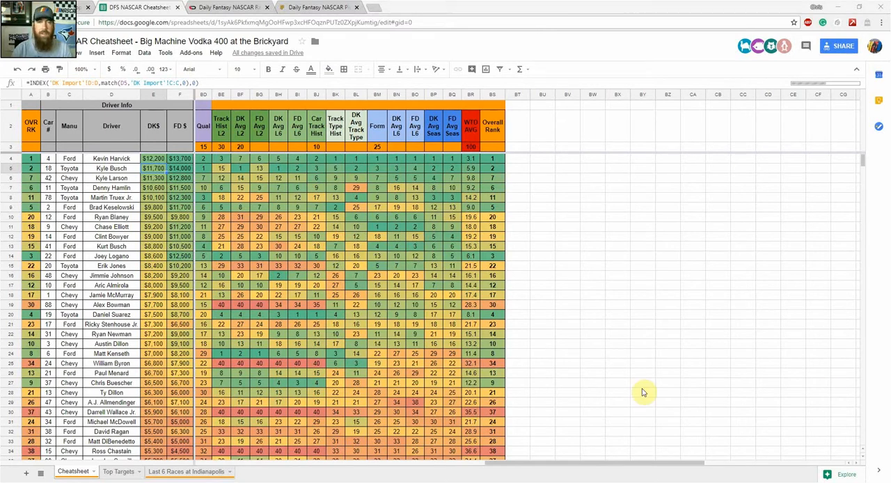
mouse_move(614, 331)
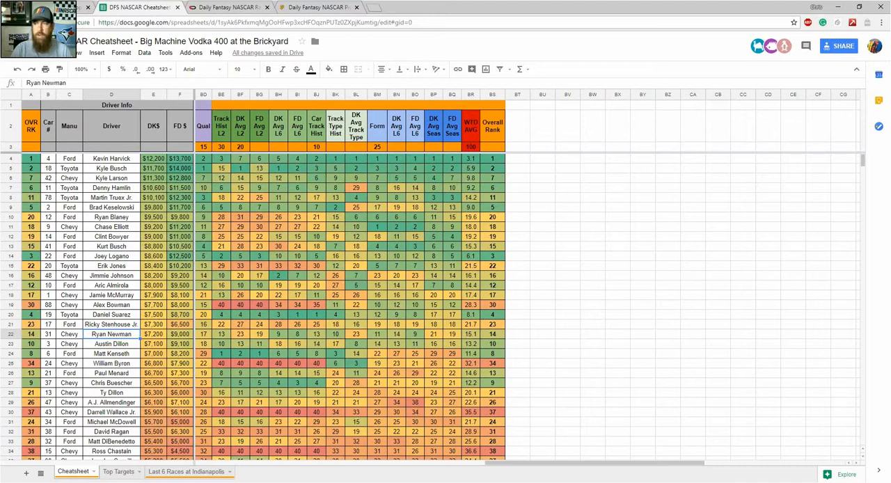
mouse_move(688, 394)
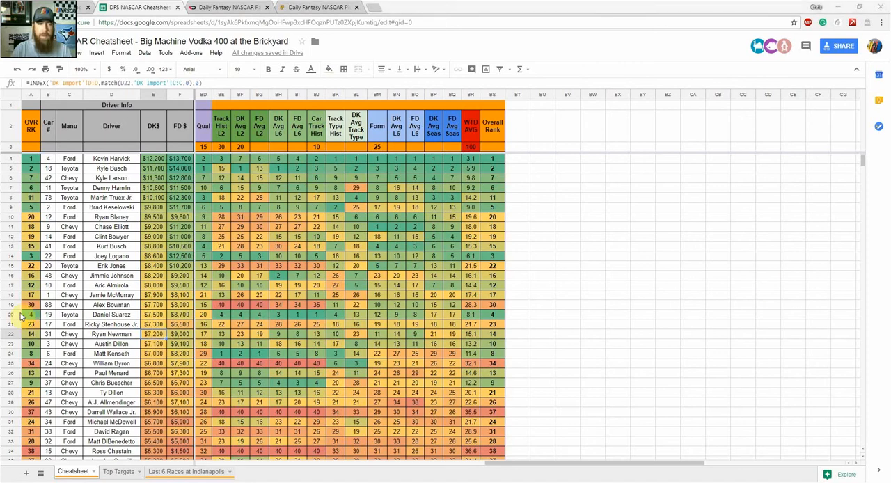
click(30, 314)
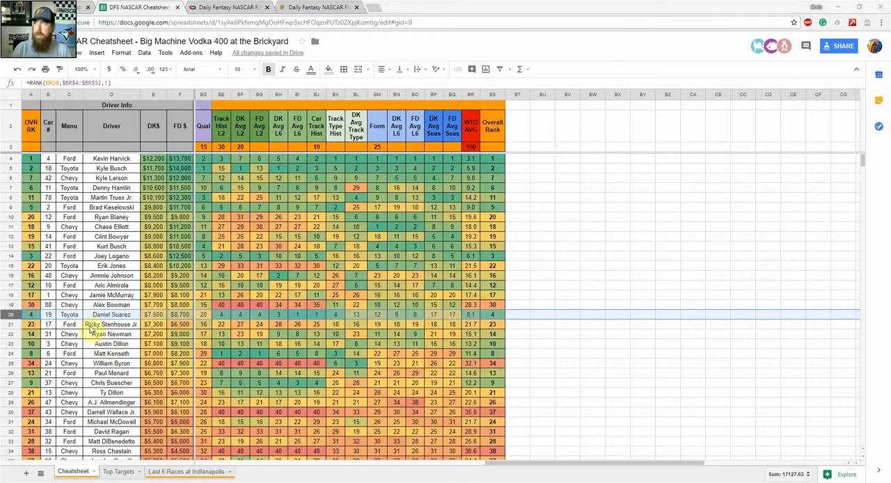
Scroll past the Overall Rank RANK formulas, then bring up the RotoPros picks article.
scroll(down, 3)
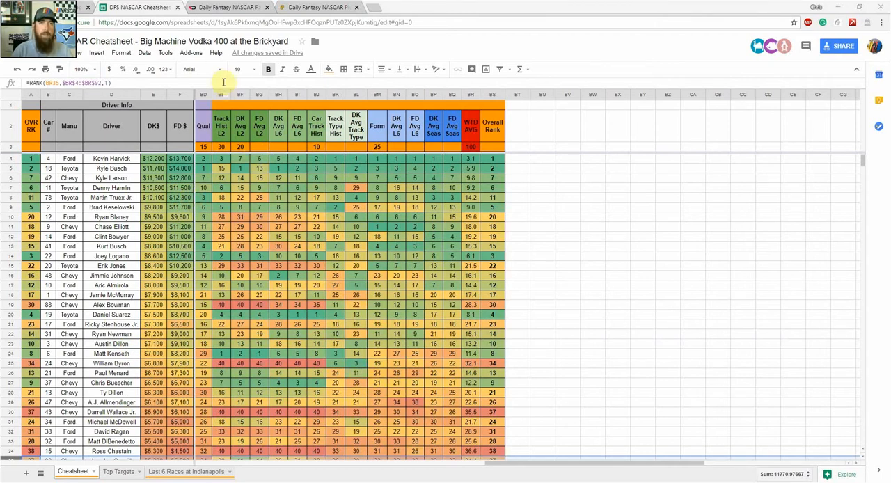
click(313, 7)
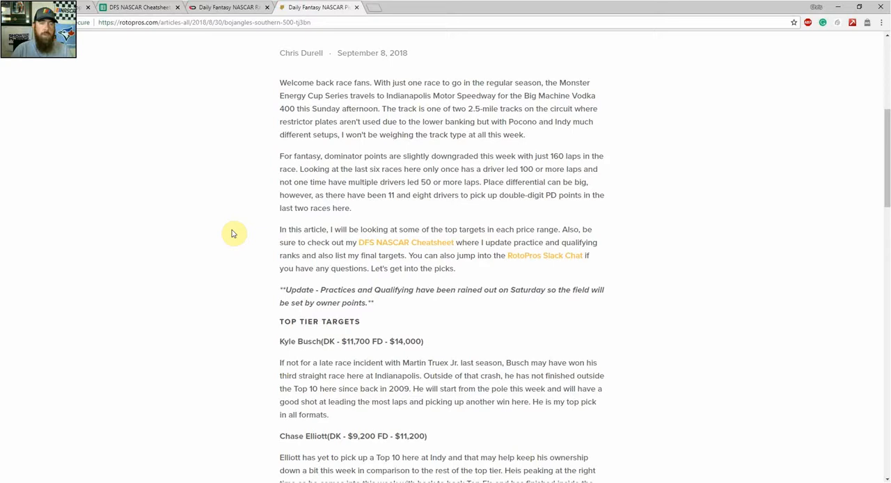
Read the RotoPros Brickyard article's intro, then return to the DFSR race preview.
scroll(up, 3)
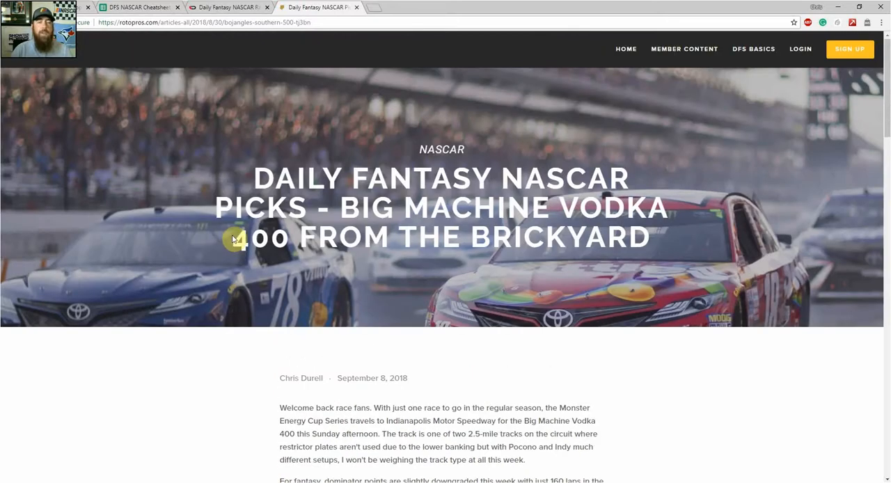
scroll(down, 3)
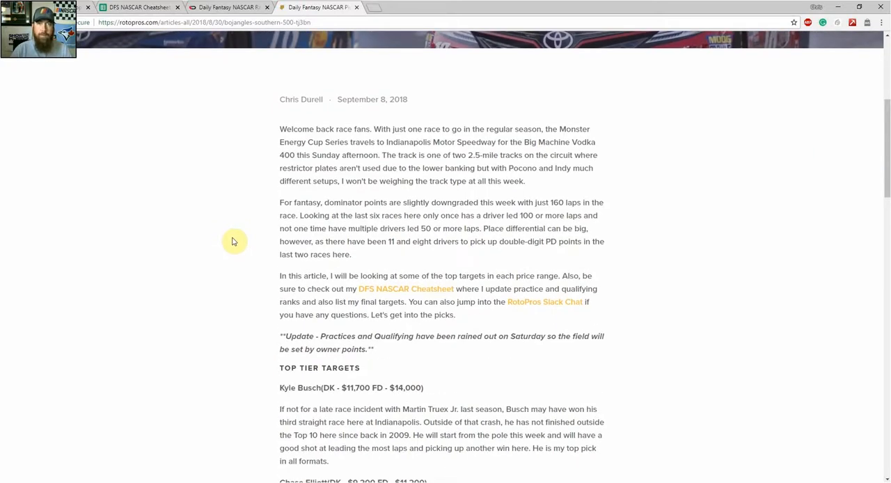
scroll(down, 3)
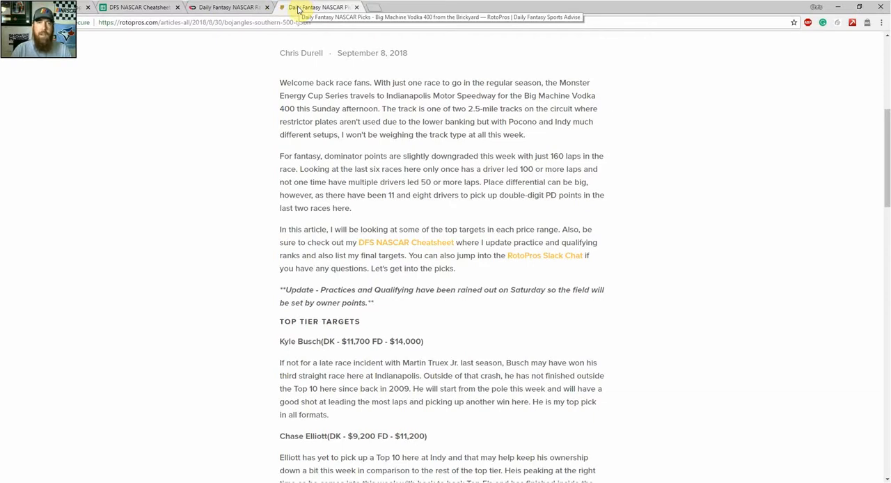
click(226, 7)
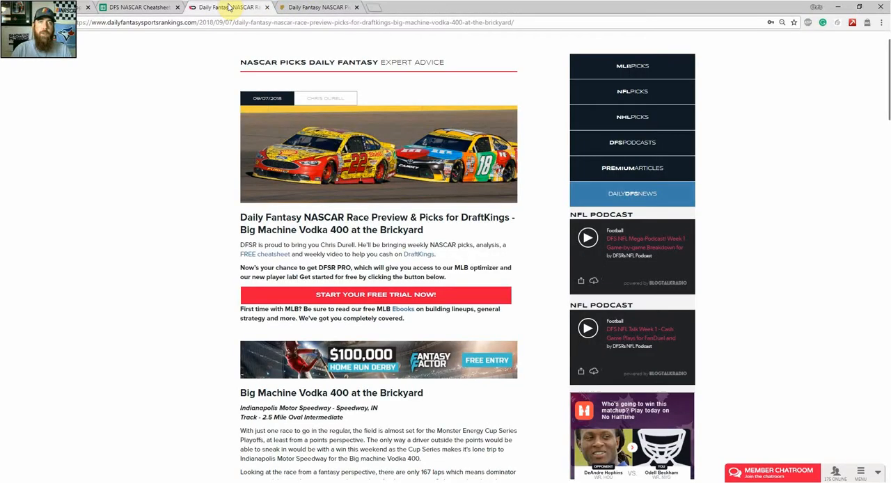
Scroll past the winners and track history tables to the comment box, then open the ESPN writer's Twitter.
scroll(down, 3)
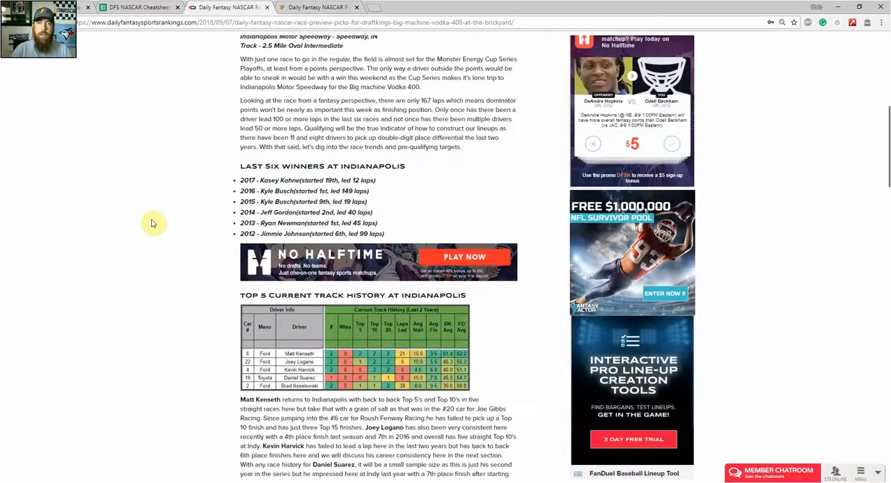
scroll(down, 3)
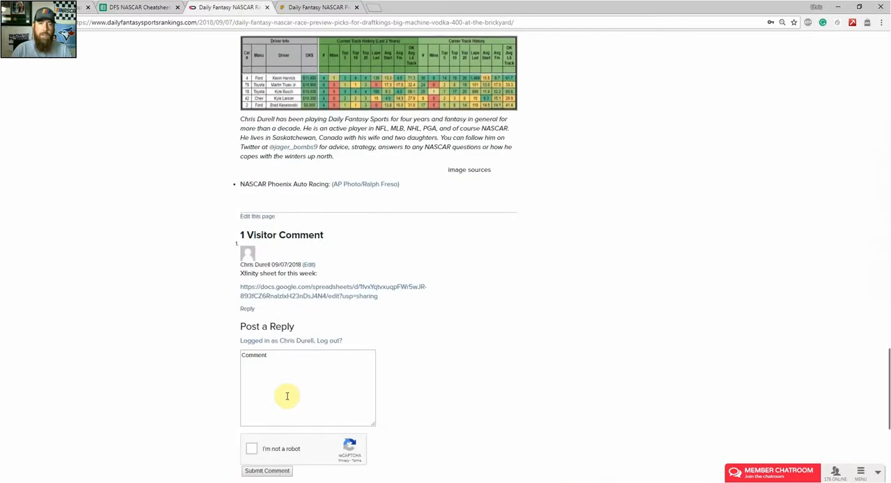
click(287, 396)
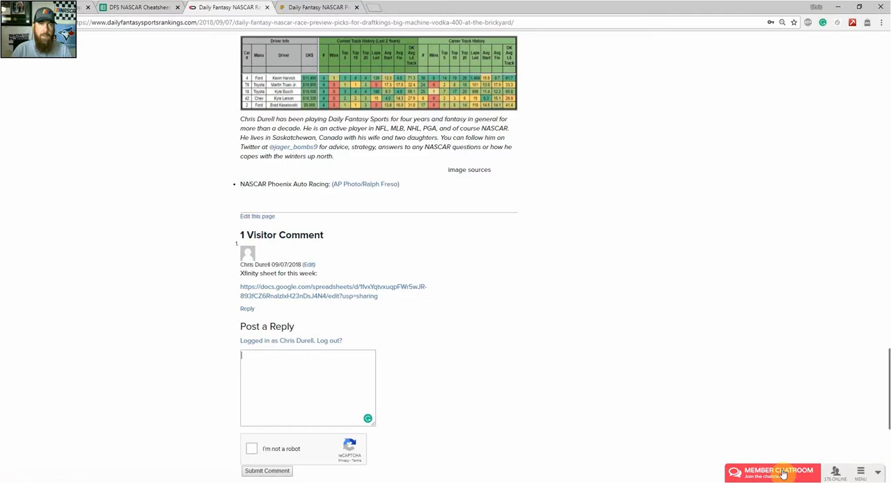
mouse_move(545, 292)
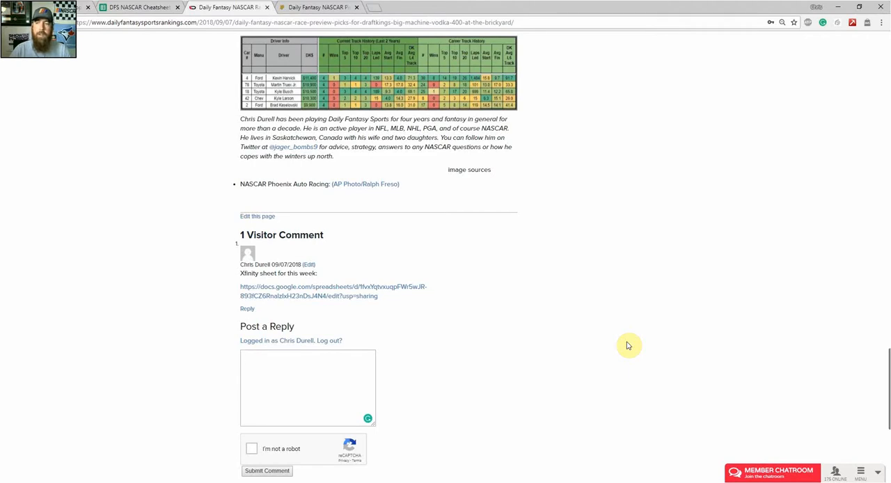
click(139, 6)
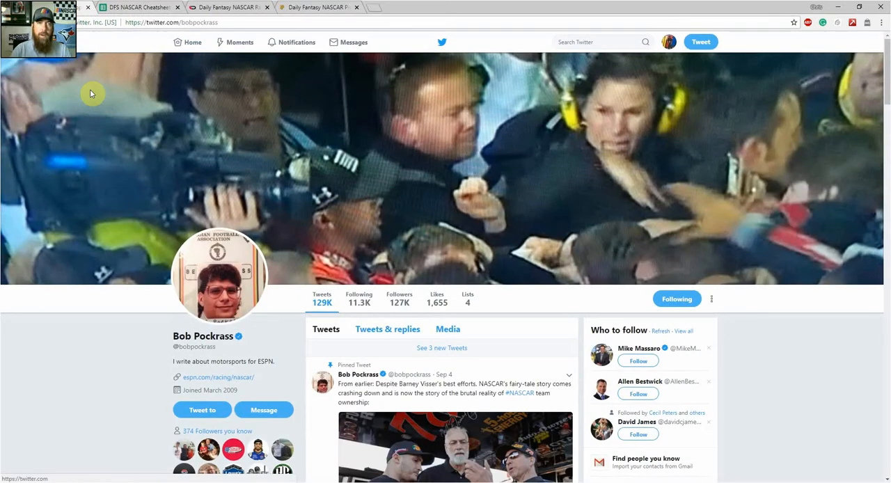
Check the Twitter home feed for rear-of-field NASCAR news, then return to the DFSR preview.
click(192, 41)
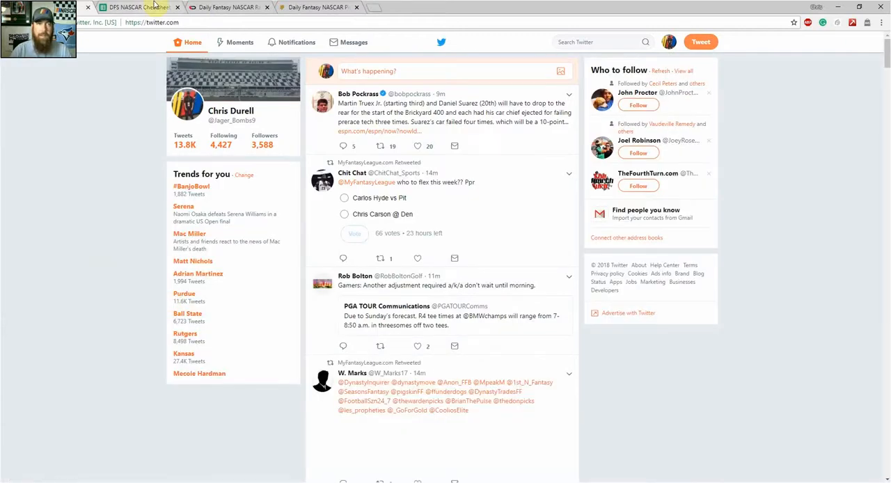
click(223, 7)
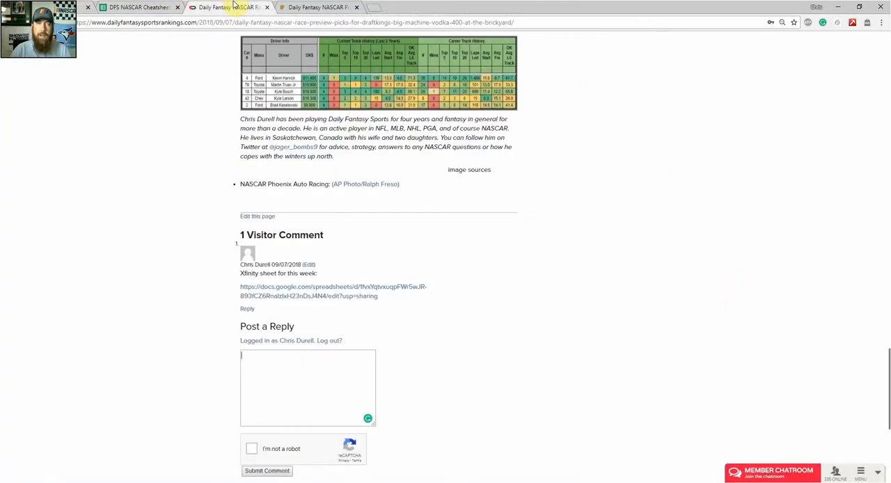
Switch to the RotoPros Big Machine Vodka 400 picks article showing its top tier targets.
click(317, 7)
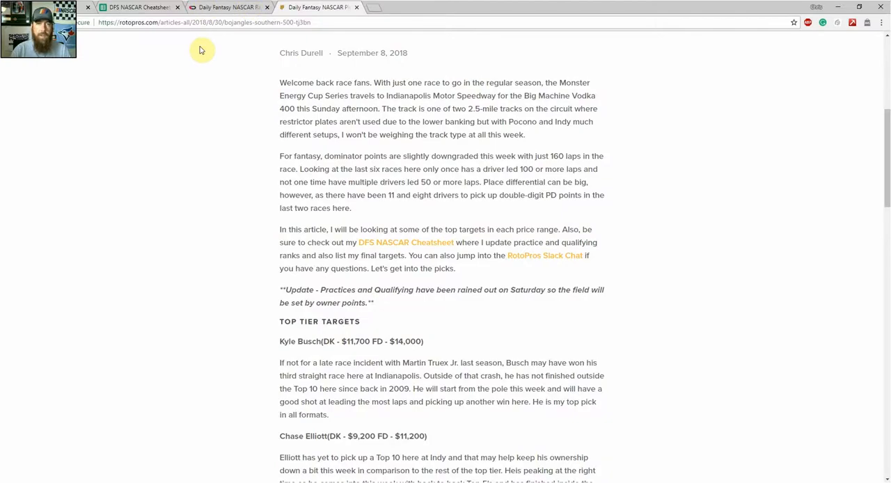
mouse_move(203, 61)
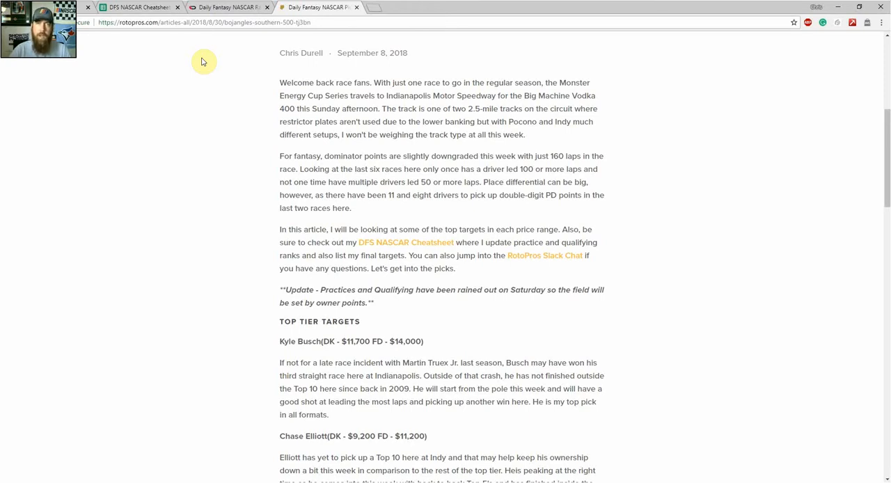
mouse_move(242, 76)
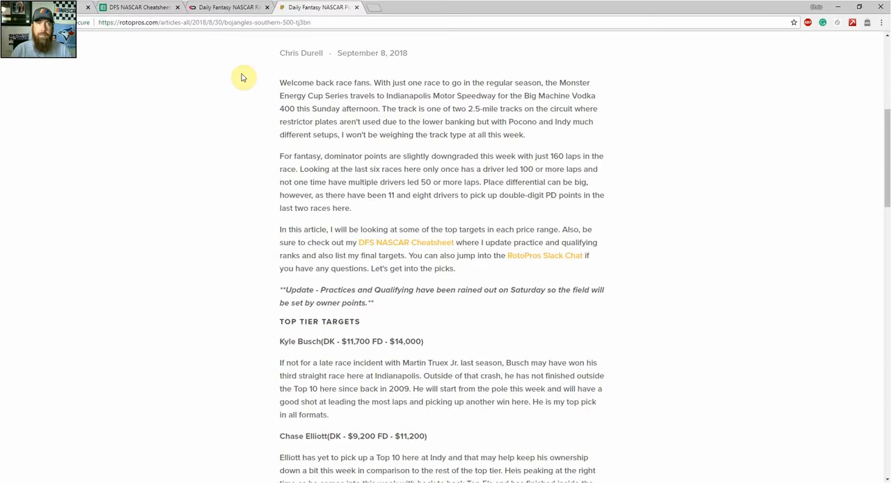